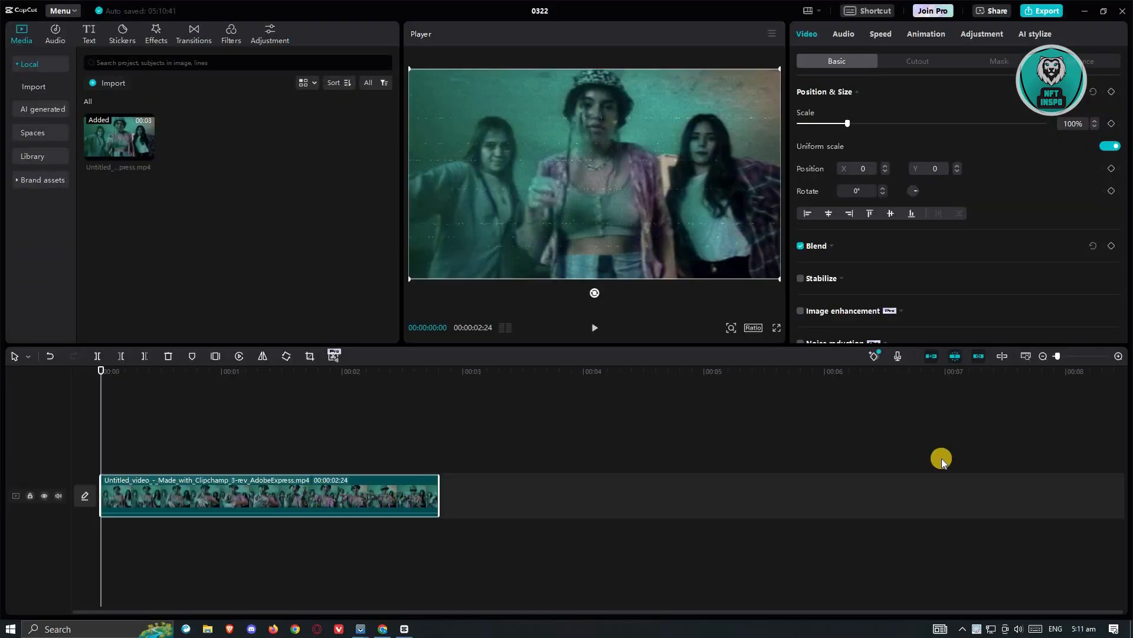
{"action": "mouse_move", "coordinate": [930, 477]}
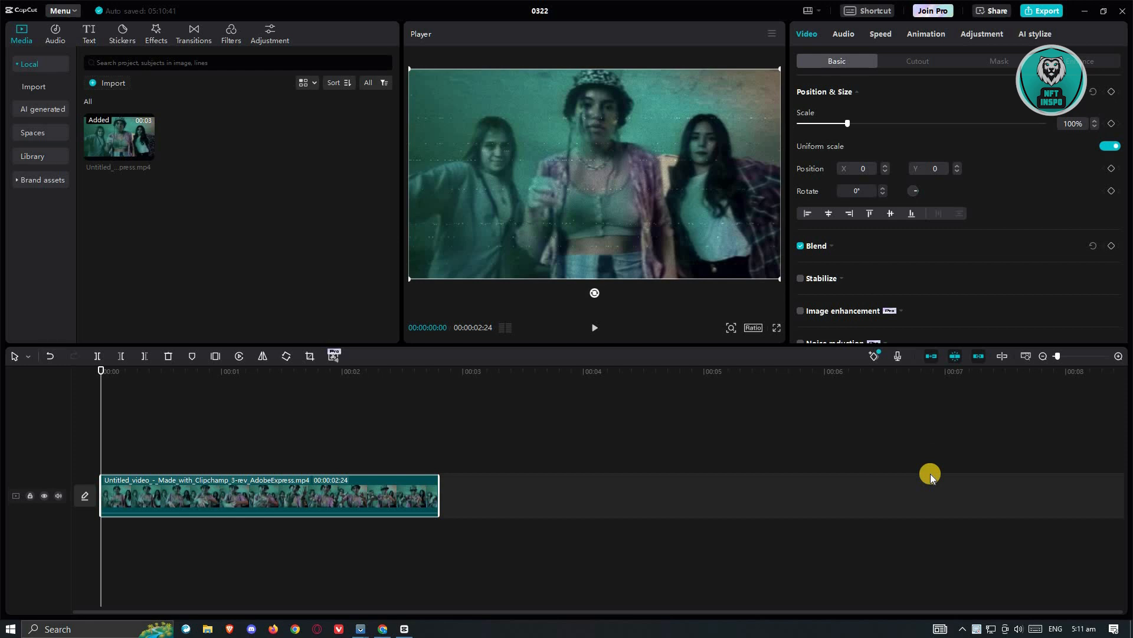
{"action": "mouse_move", "coordinate": [928, 487]}
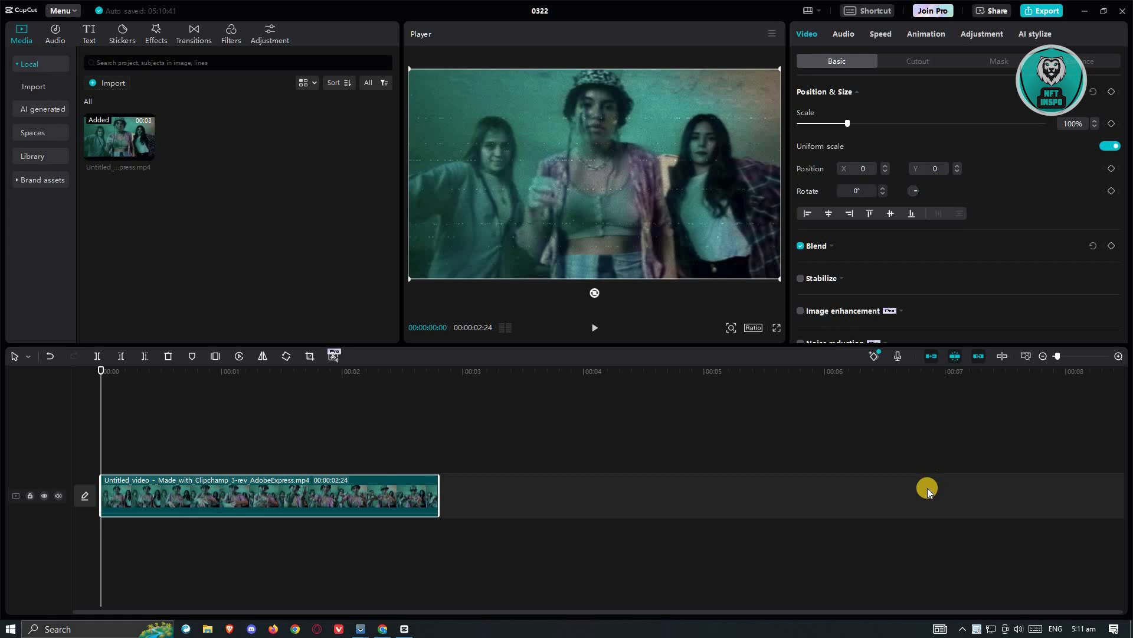
{"action": "mouse_move", "coordinate": [909, 463]}
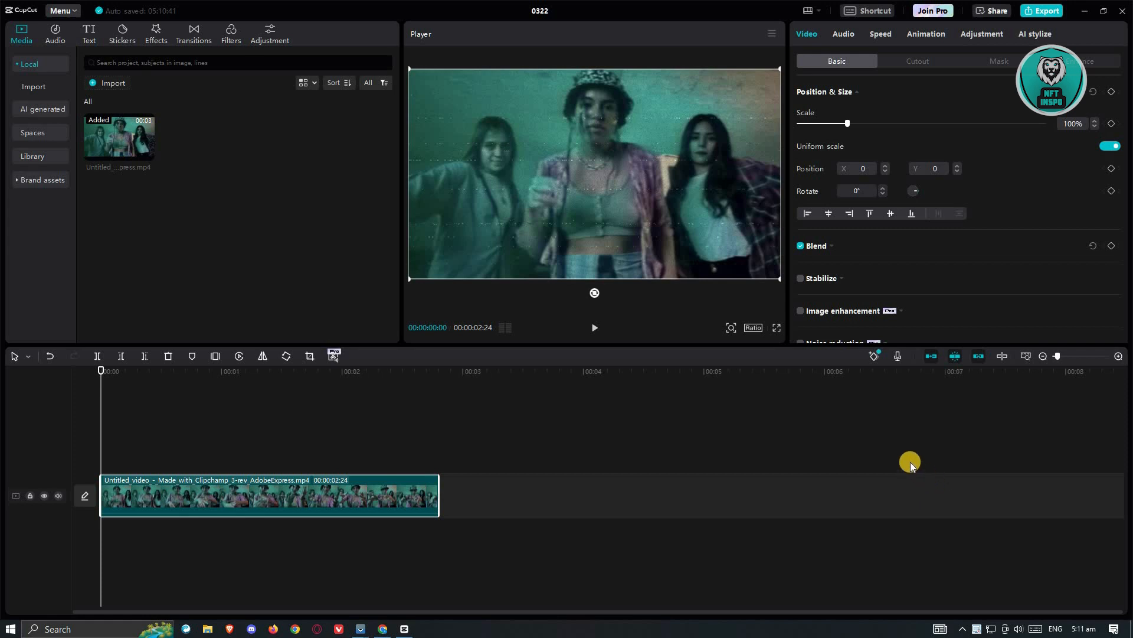
{"action": "mouse_move", "coordinate": [256, 267]}
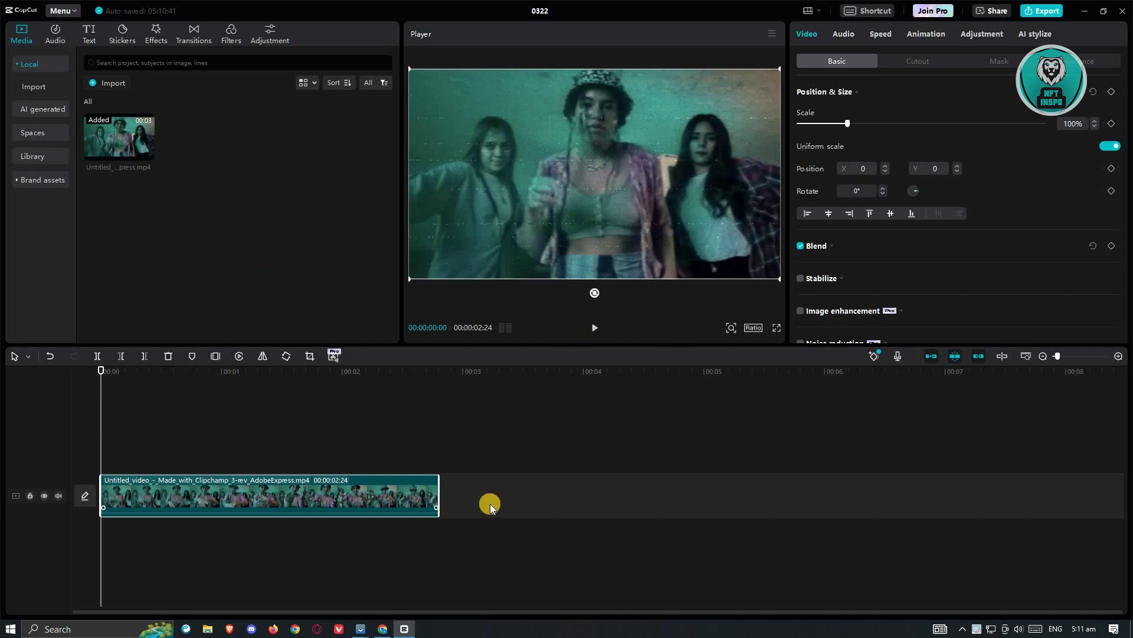
Select the clip and lower its Scale under Video > Basic to 94%
{"action": "left_click", "coordinate": [489, 503]}
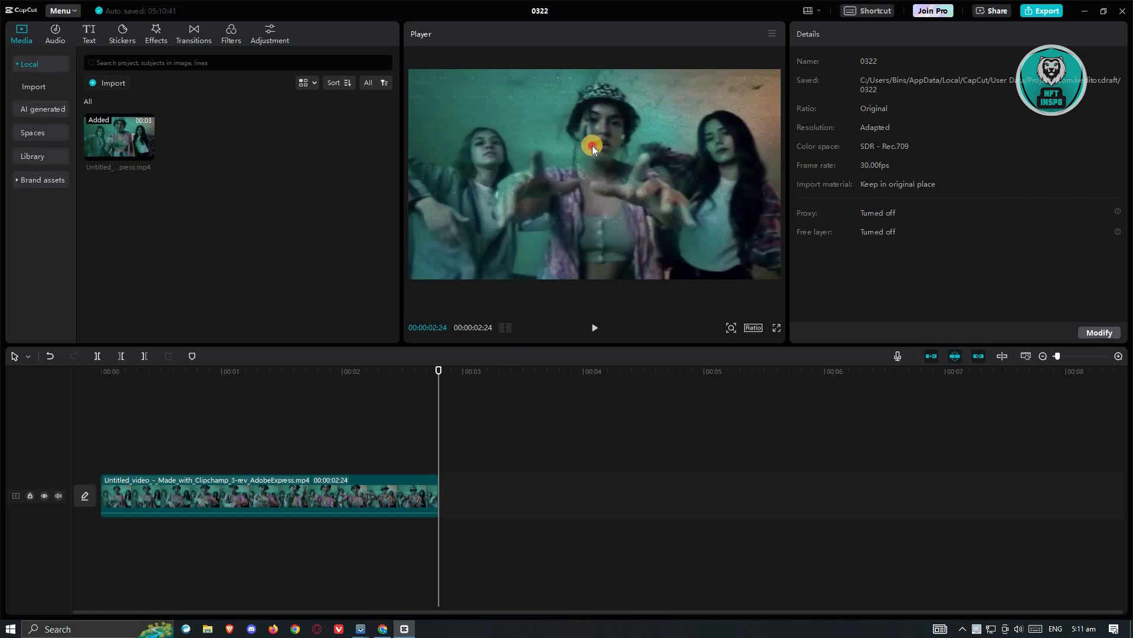
{"action": "left_click", "coordinate": [268, 495]}
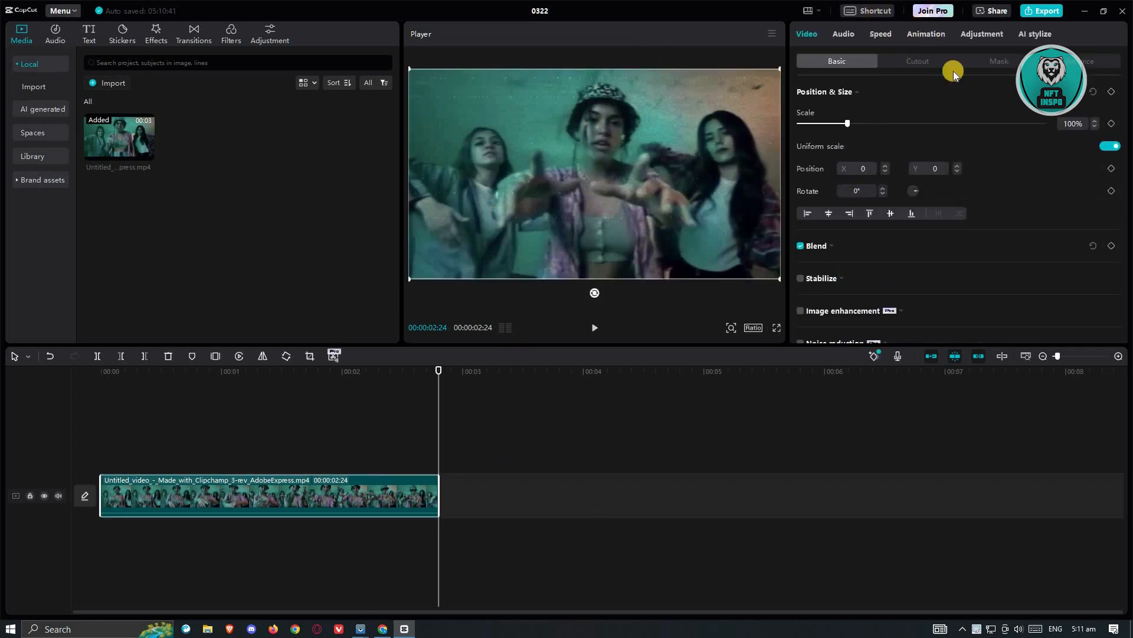
{"action": "mouse_move", "coordinate": [995, 191]}
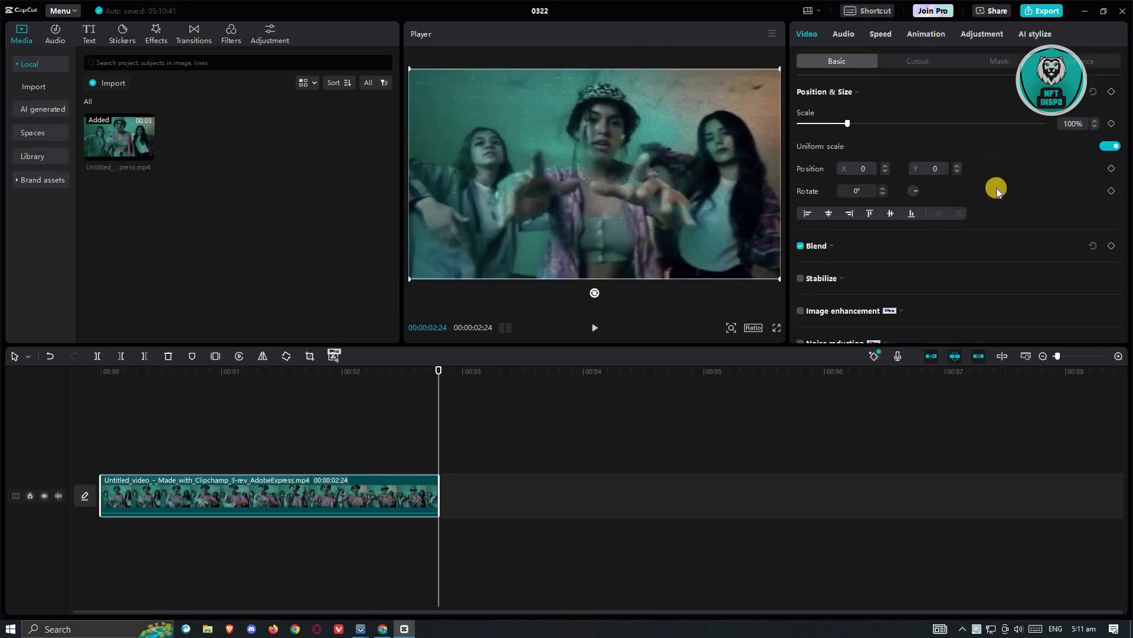
{"action": "mouse_move", "coordinate": [848, 124]}
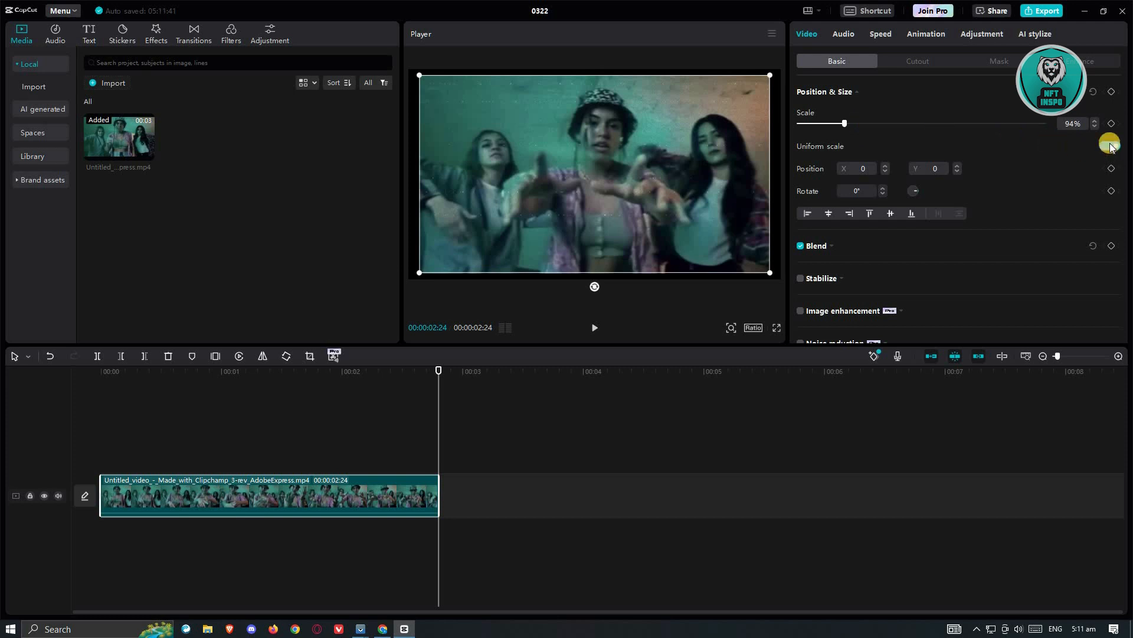
{"action": "left_click", "coordinate": [1110, 145]}
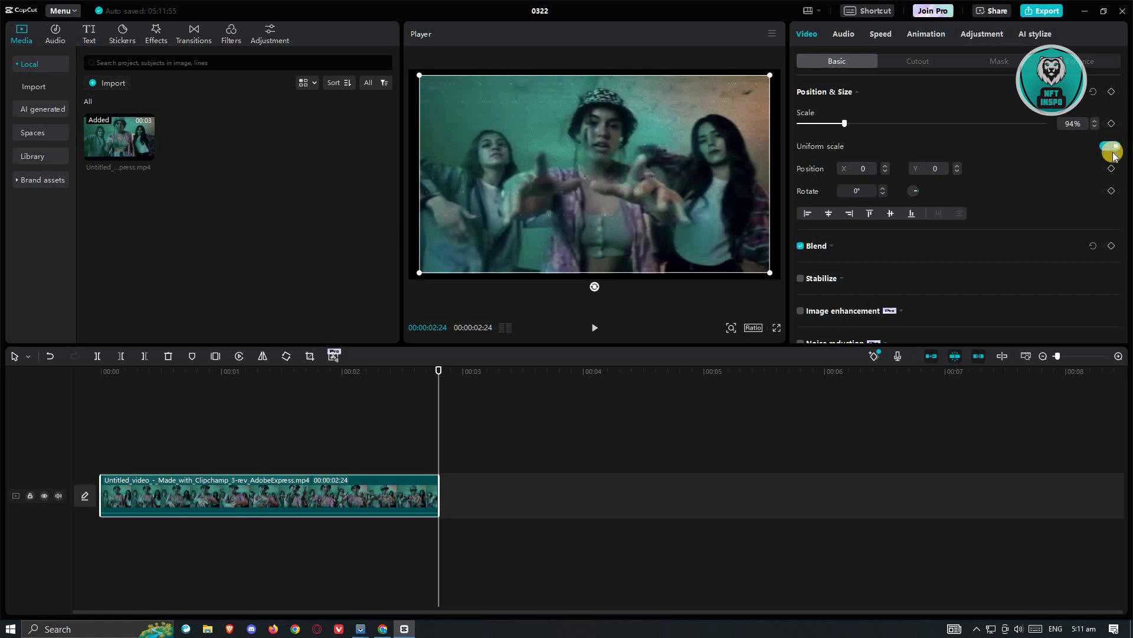
Drag the Position & Size Scale slider down to 69%
{"action": "left_click", "coordinate": [1111, 145]}
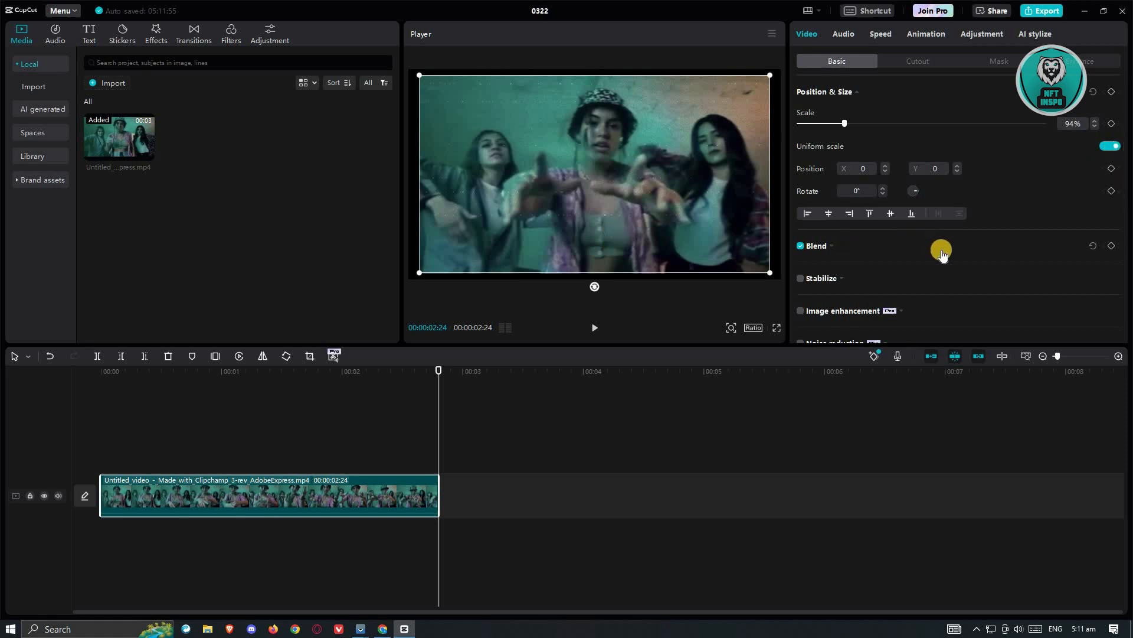
{"action": "mouse_move", "coordinate": [715, 266]}
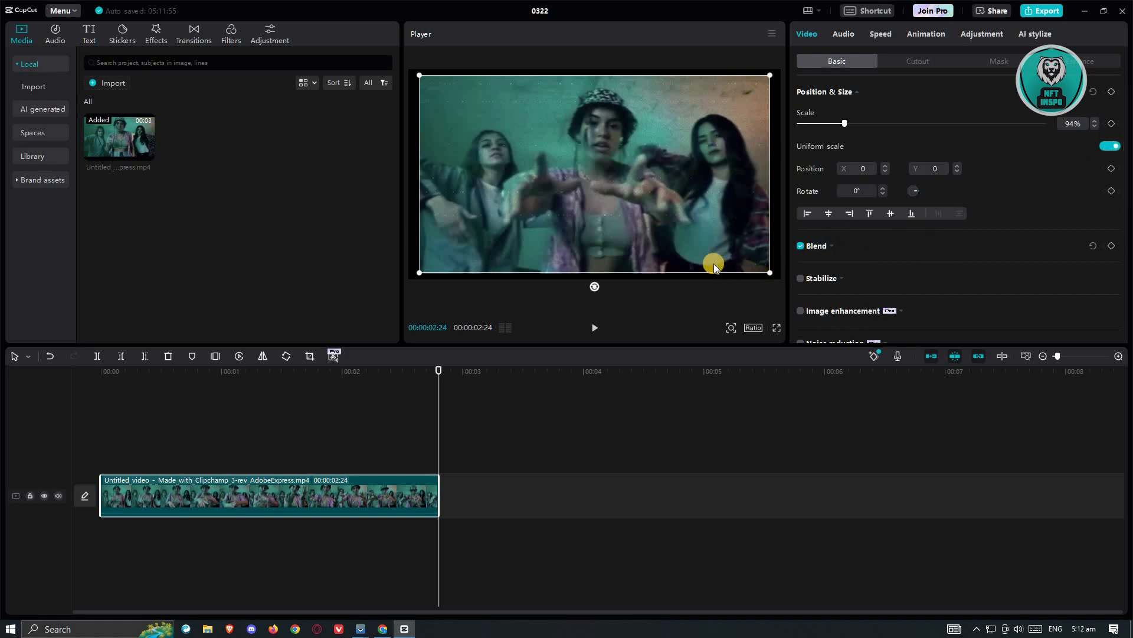
{"action": "mouse_move", "coordinate": [753, 119]}
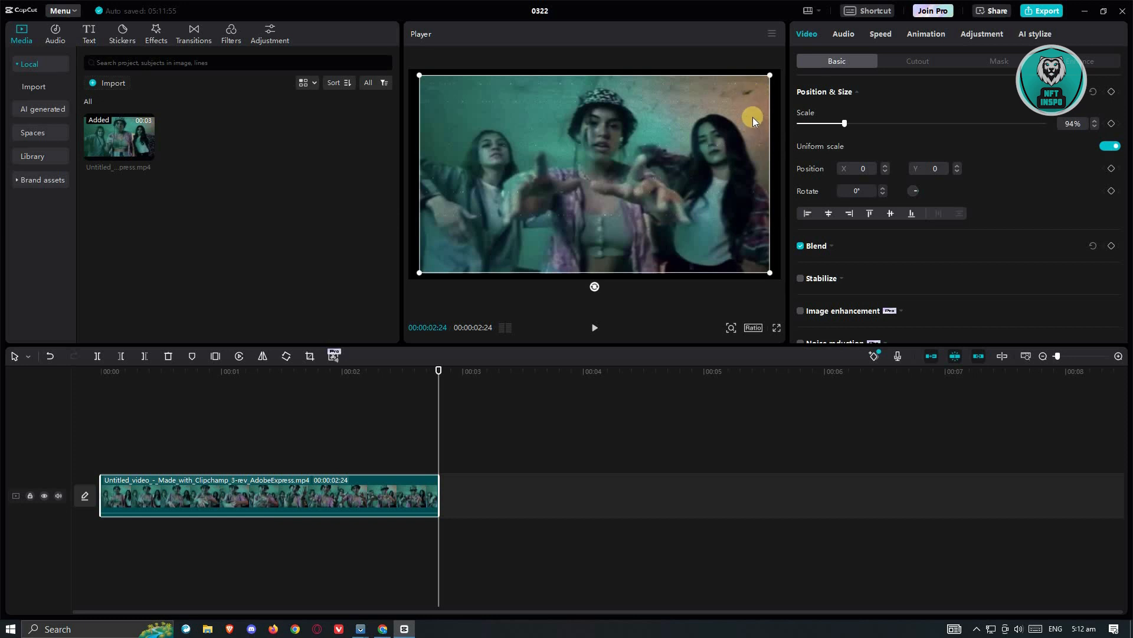
{"action": "mouse_move", "coordinate": [722, 50]}
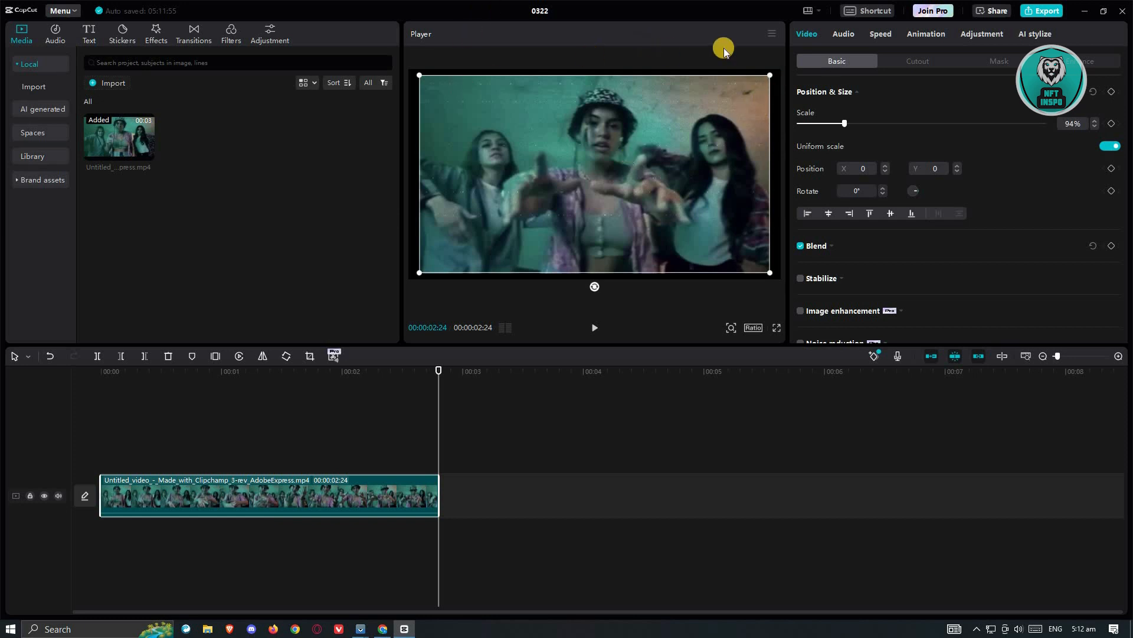
{"action": "mouse_move", "coordinate": [771, 274]}
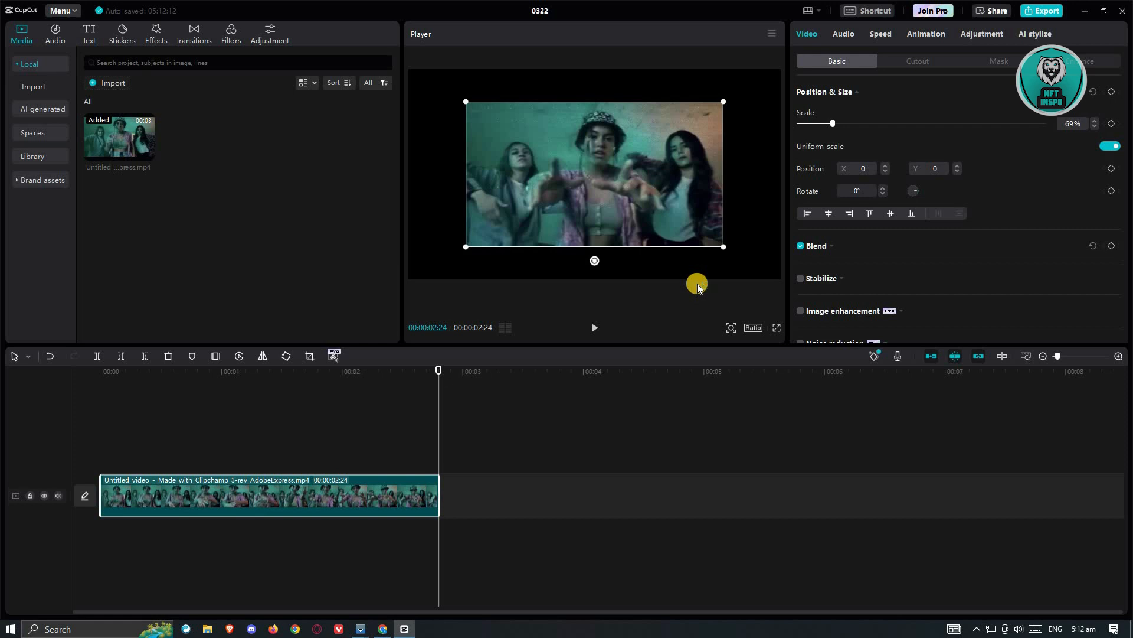
{"action": "mouse_move", "coordinate": [584, 88]}
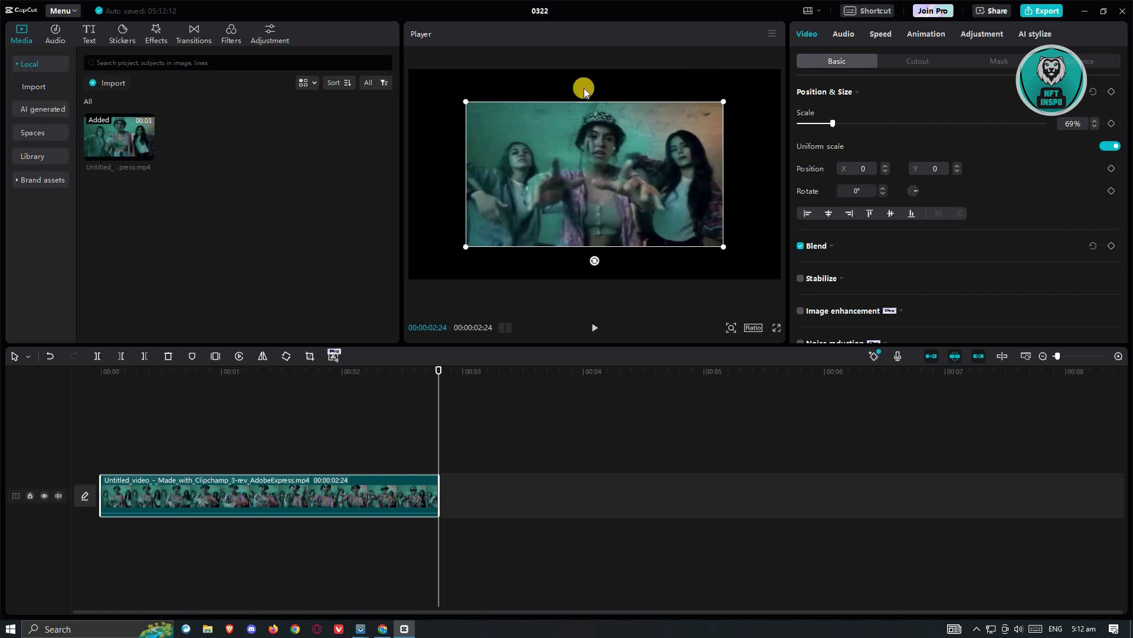
{"action": "mouse_move", "coordinate": [741, 323]}
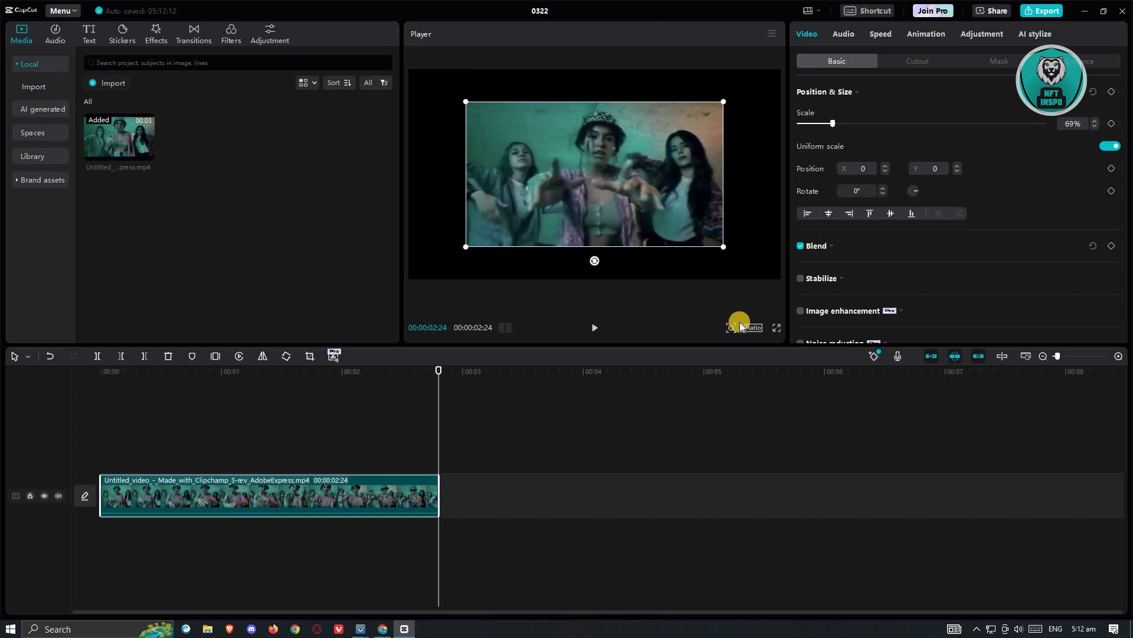
Set the Player canvas ratio to vertical 9:16
{"action": "left_click", "coordinate": [748, 328]}
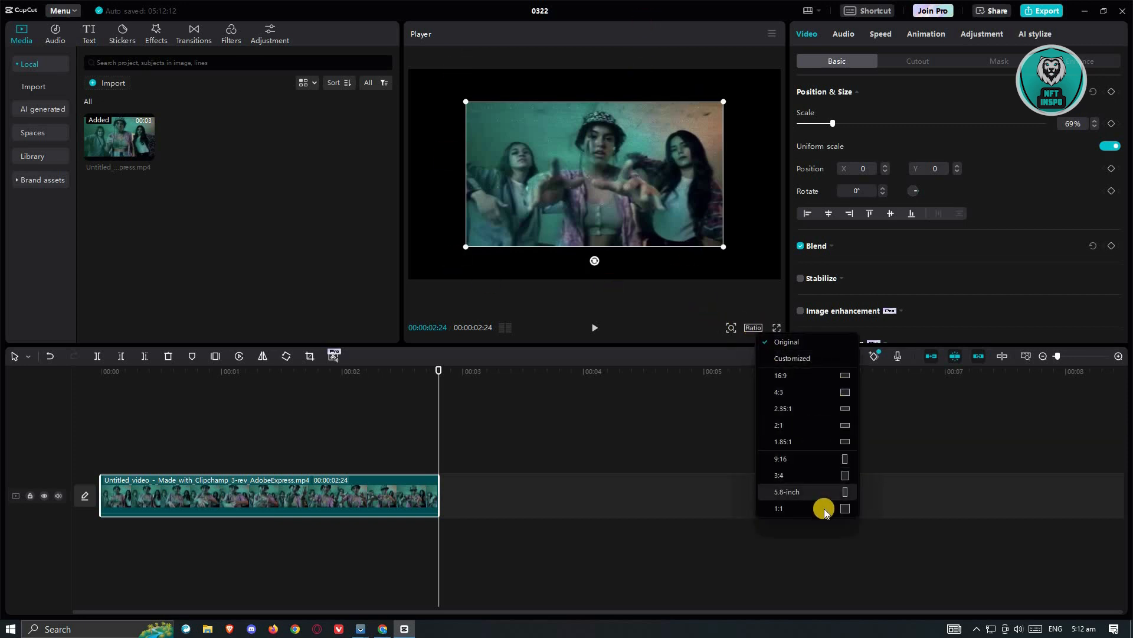
{"action": "mouse_move", "coordinate": [804, 458]}
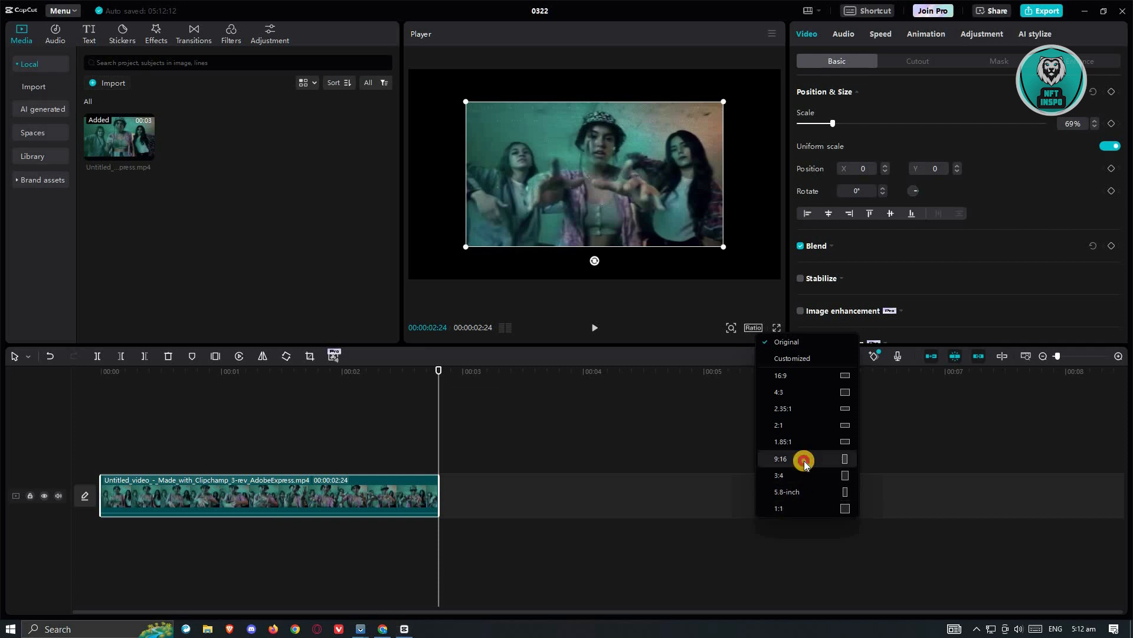
{"action": "left_click", "coordinate": [780, 459]}
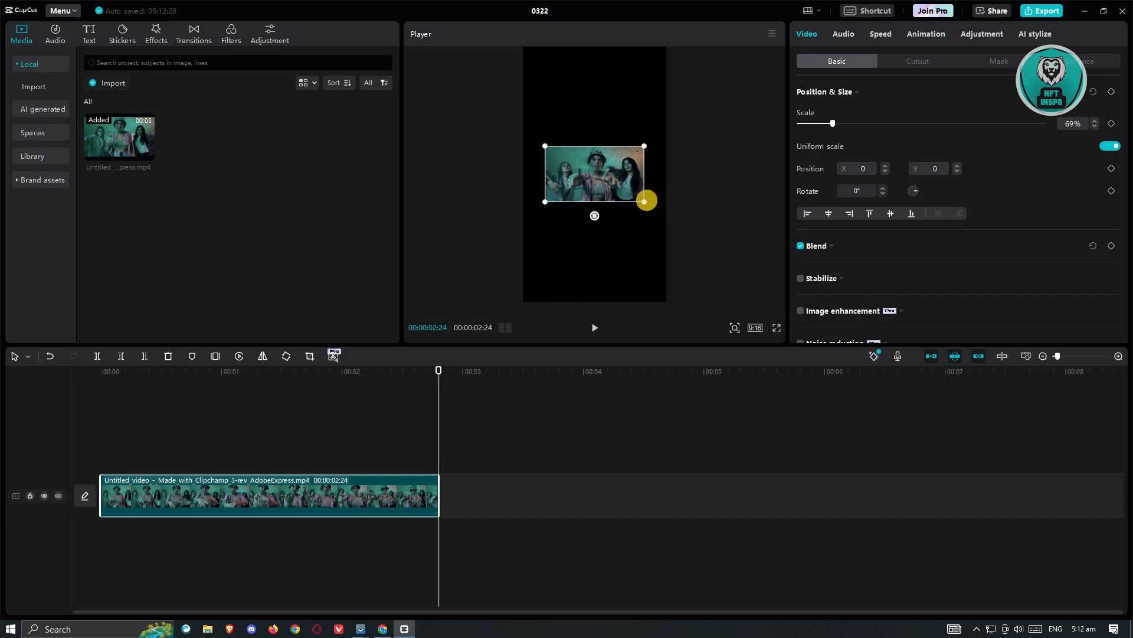